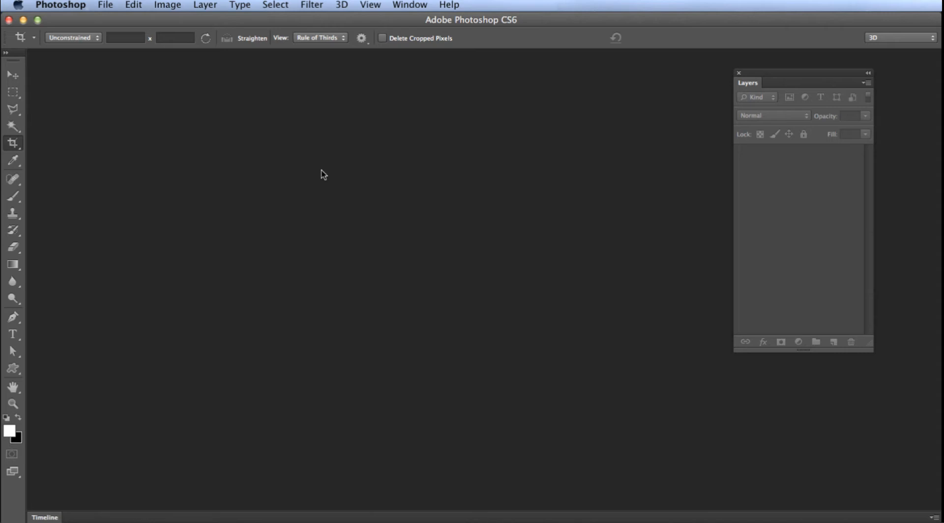
mouse_move(355, 255)
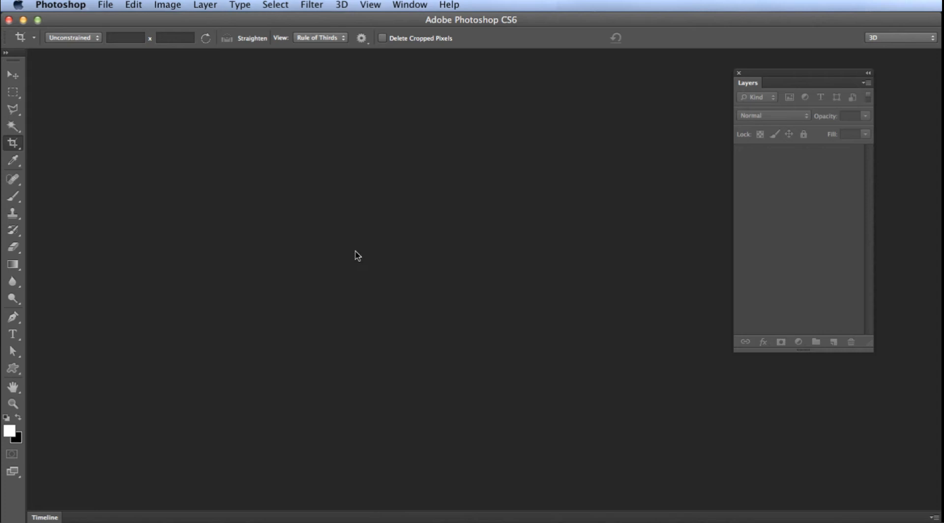
mouse_move(422, 242)
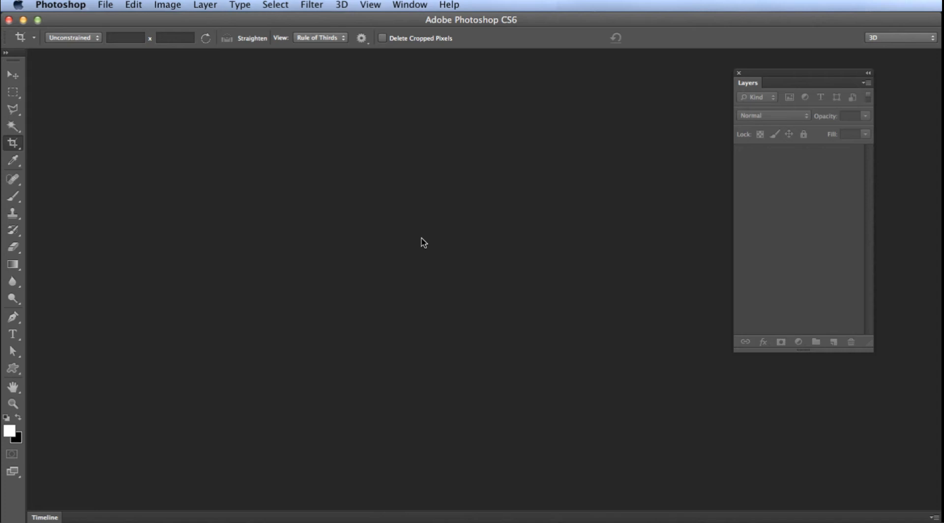
mouse_move(425, 289)
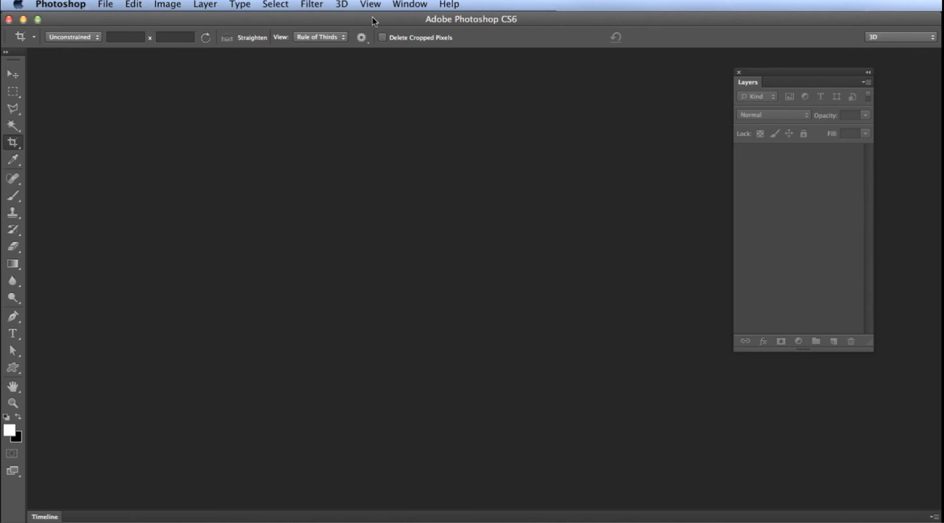
- Open the Window menu to reach the Application Frame option
left_click(407, 4)
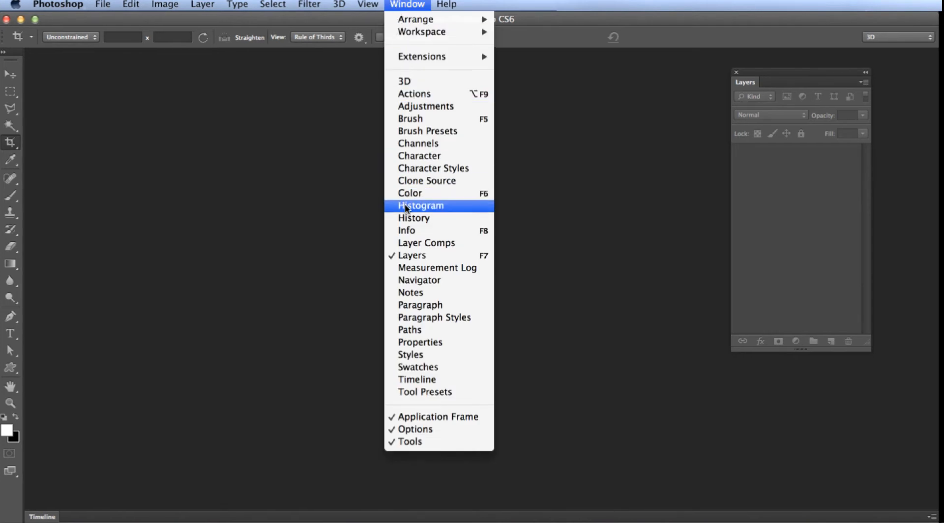
mouse_move(425, 392)
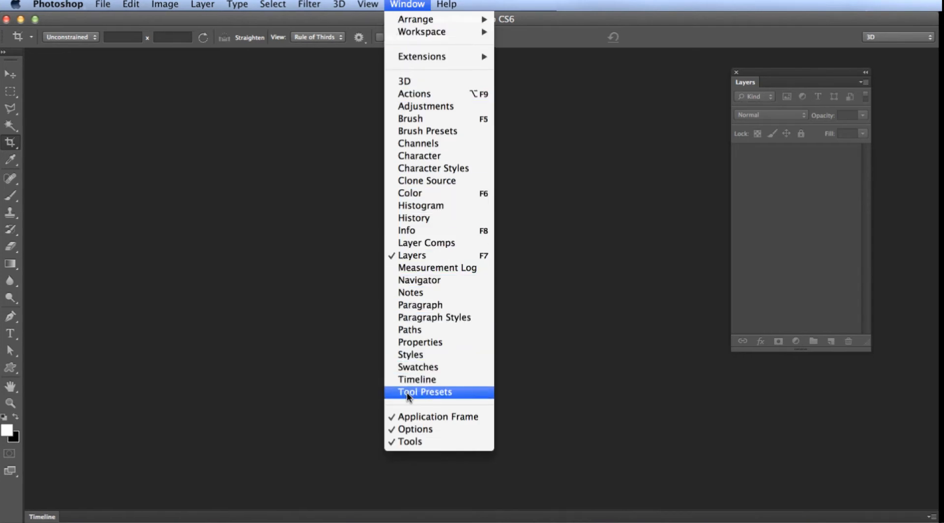
mouse_move(438, 416)
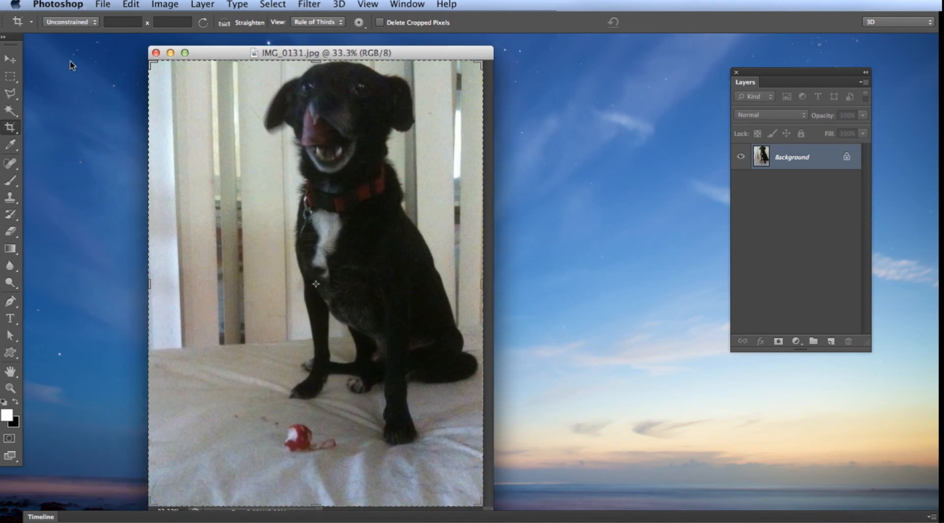
- Draw a rectangular marquee around the dog's head and chest
left_click(11, 76)
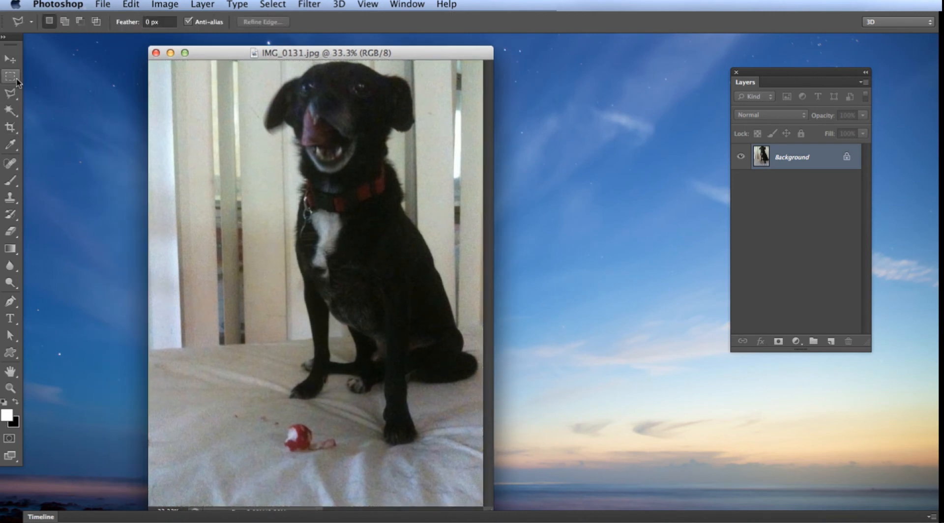
left_click_drag(186, 79, 429, 293)
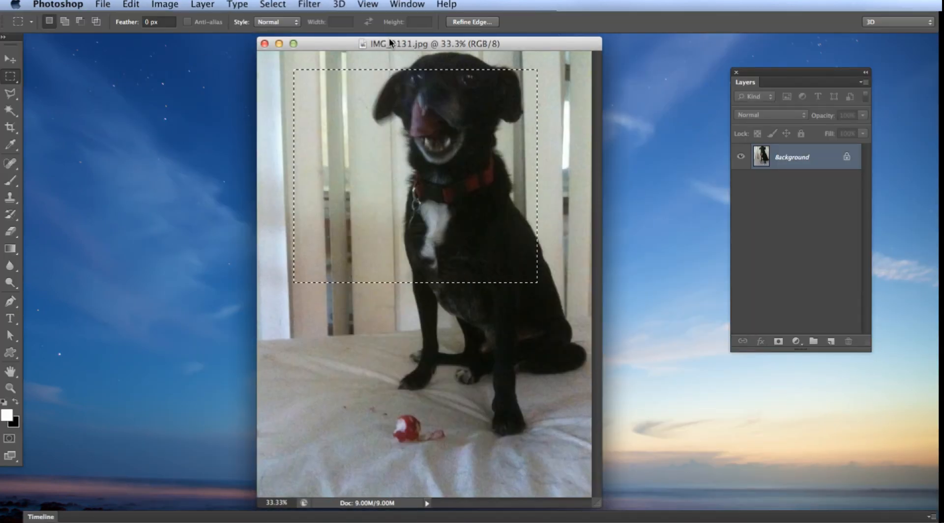
- Re-enable Window > Application Frame for a dark backdrop, then reopen the Window menu
left_click(407, 4)
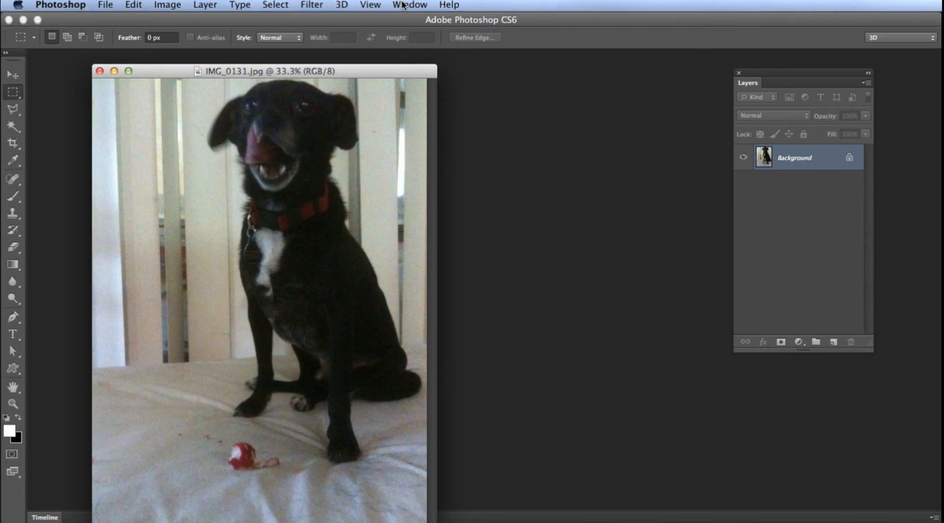
left_click(410, 5)
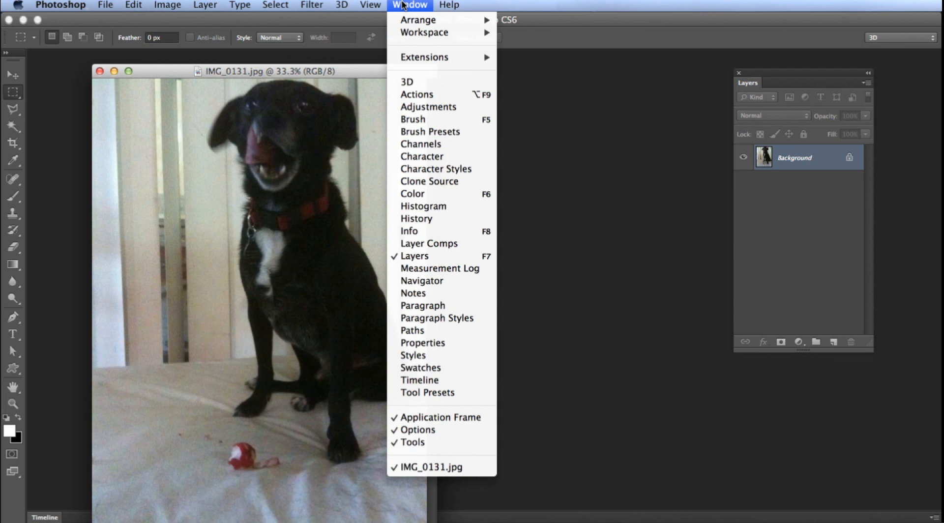